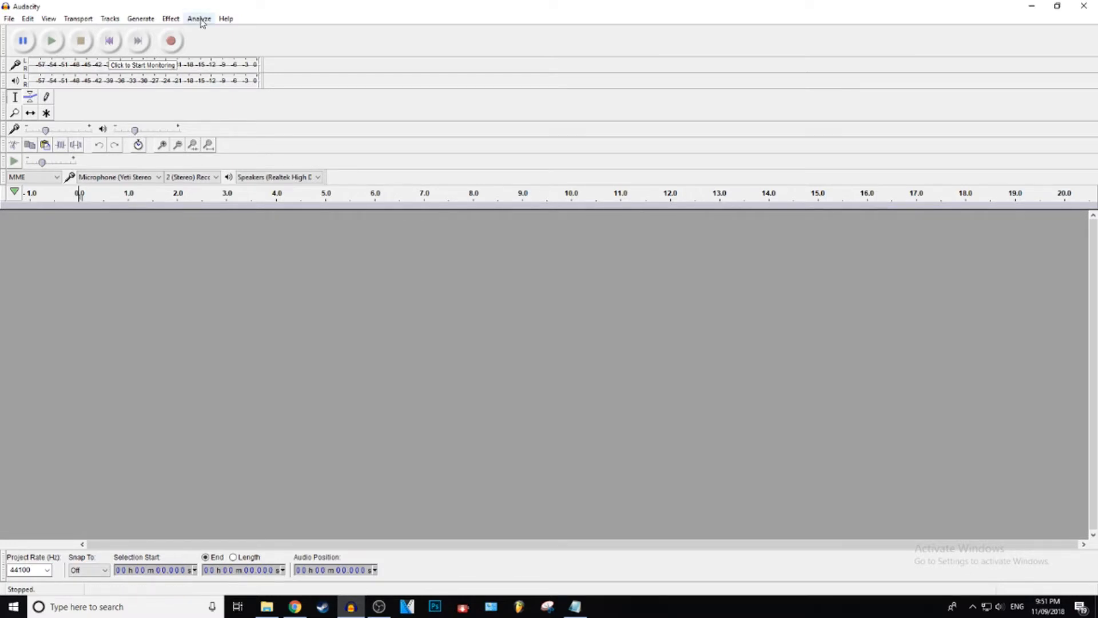
mouse_move(247, 32)
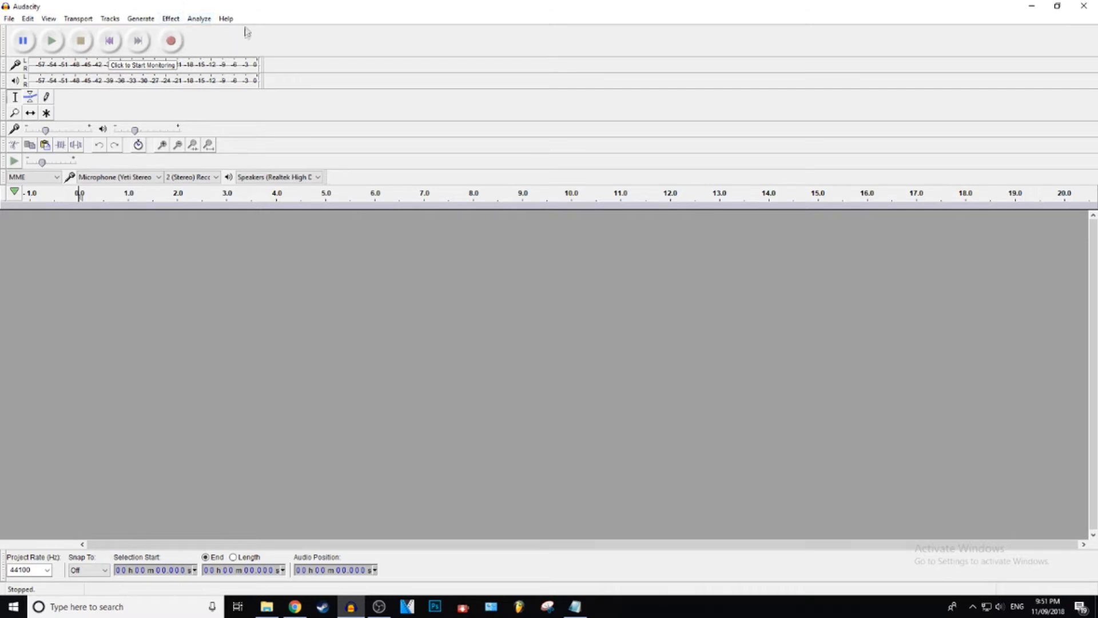
mouse_move(736, 494)
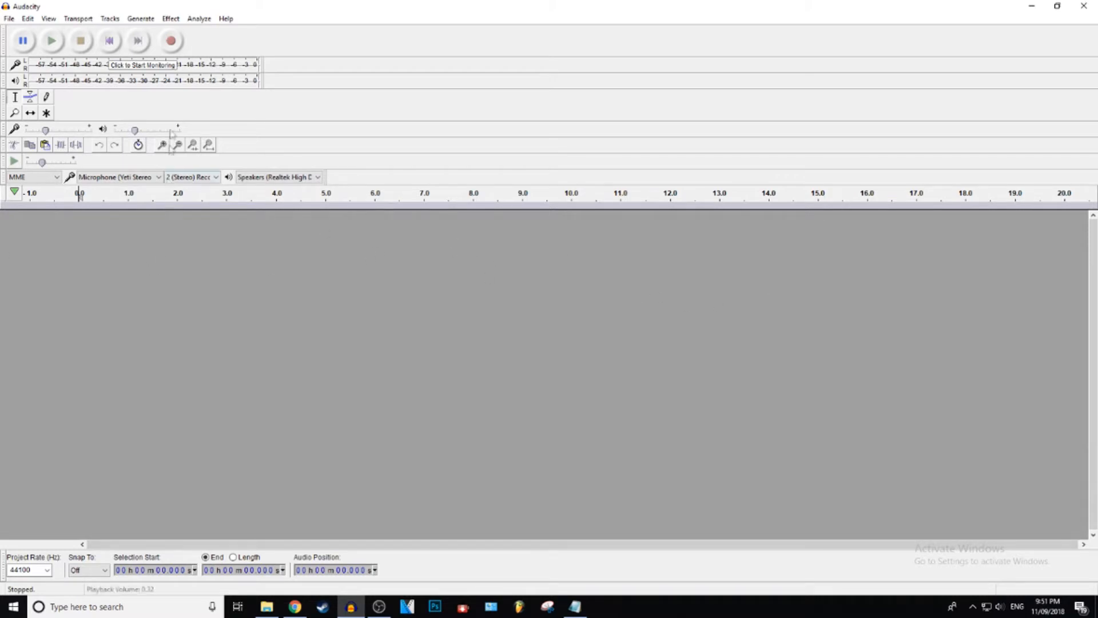
Step: Record a roughly 3.6-second voice clip, stop it, and bring up the Effect list
left_click(170, 41)
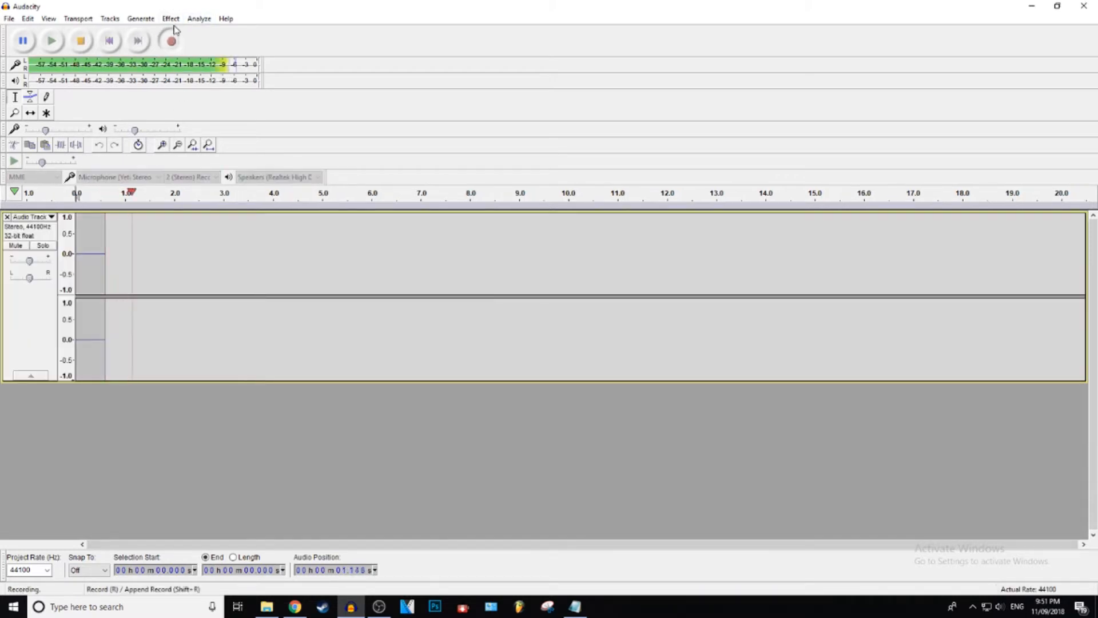
left_click(80, 42)
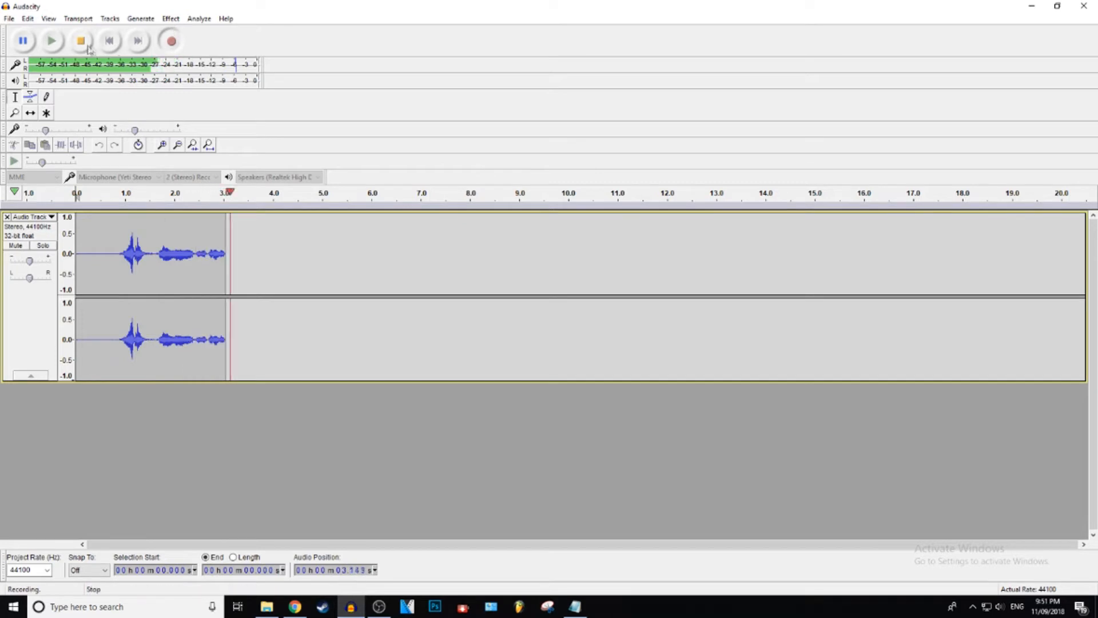
left_click(80, 41)
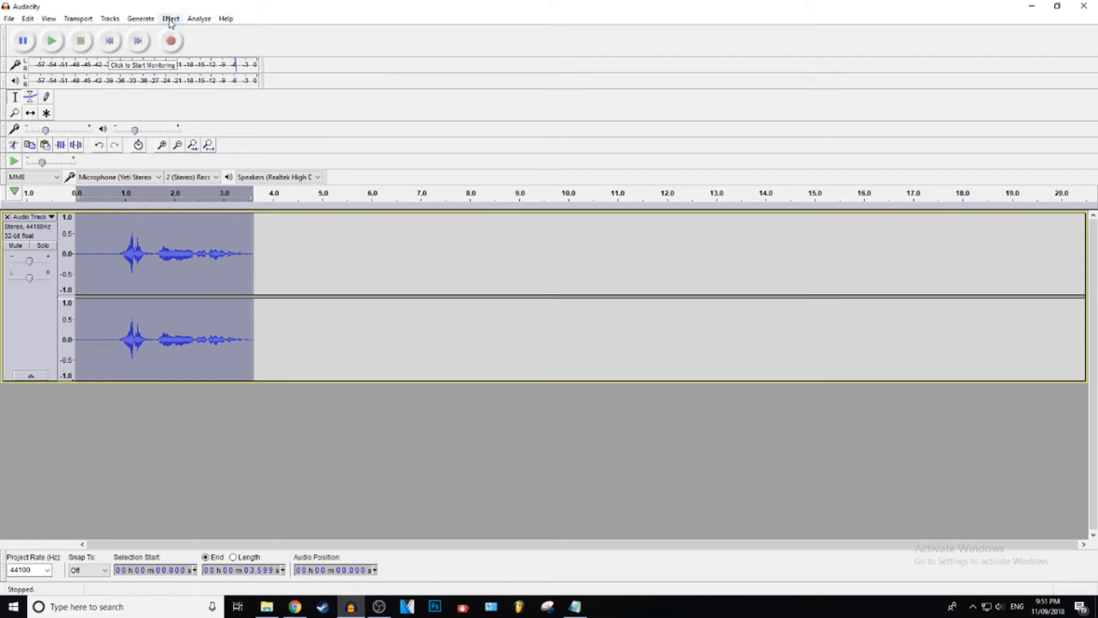
left_click(170, 18)
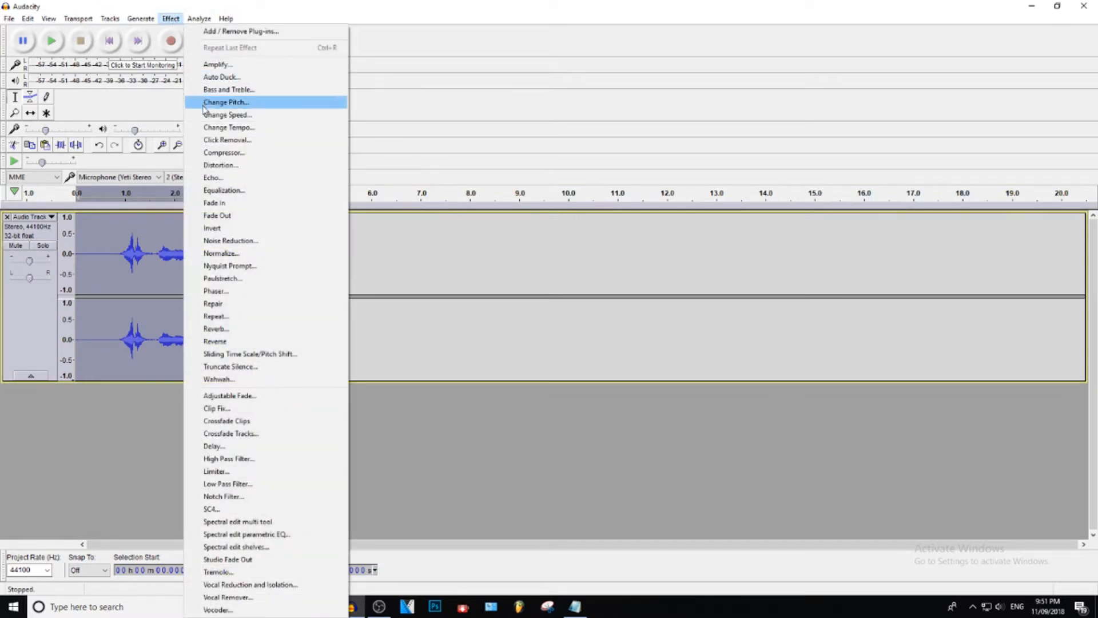
Step: Start the Change Speed effect, keeping the standard vinyl rpm at 33 1/3
left_click(226, 115)
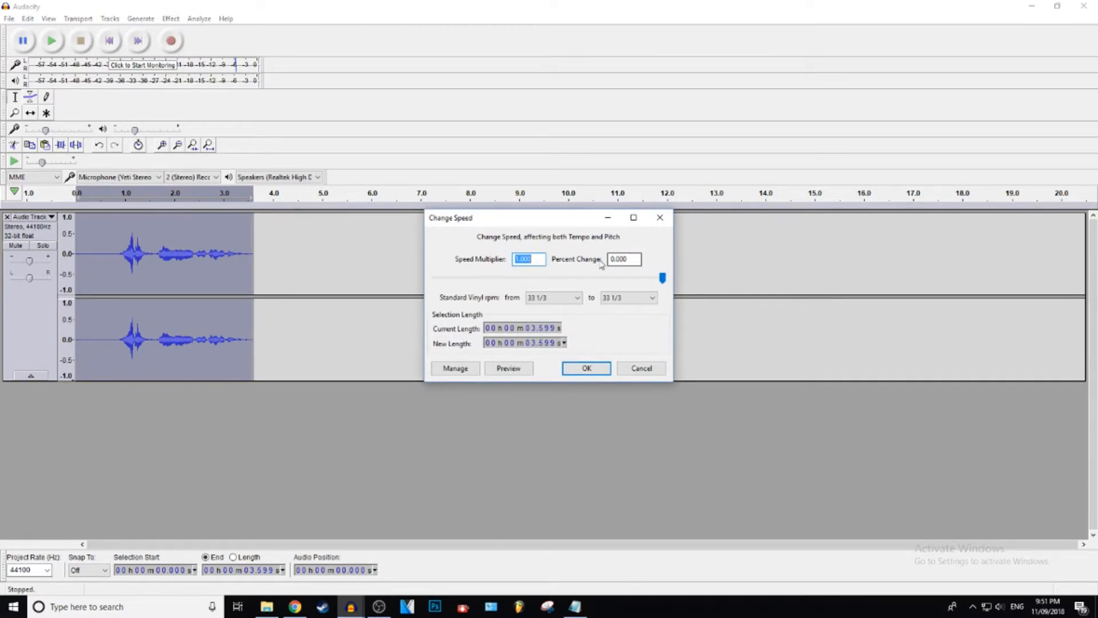
left_click(576, 298)
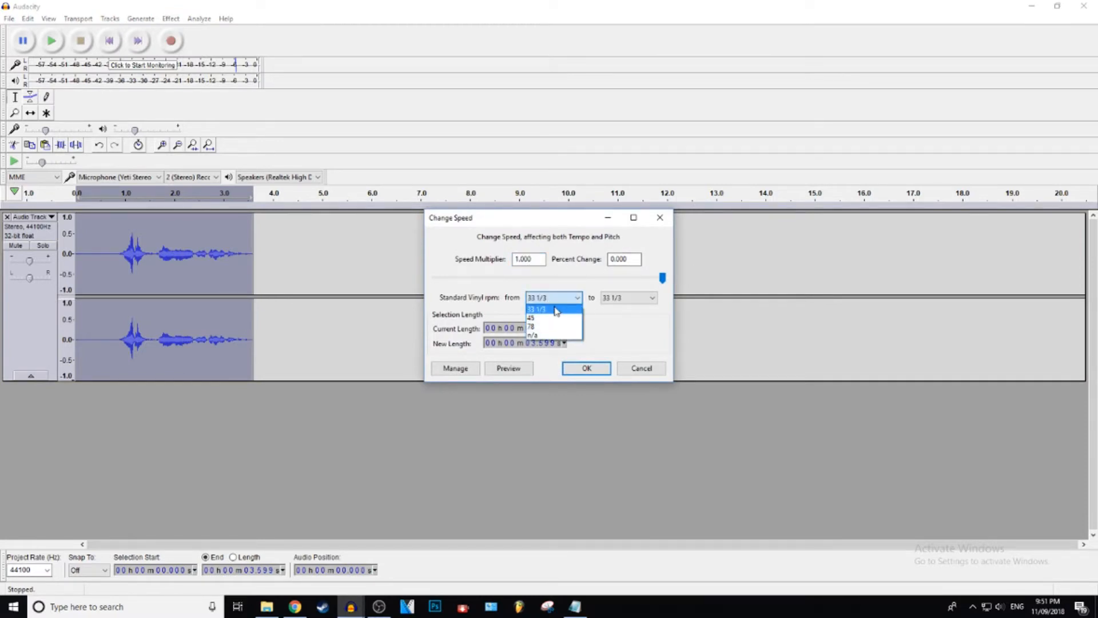
left_click(535, 308)
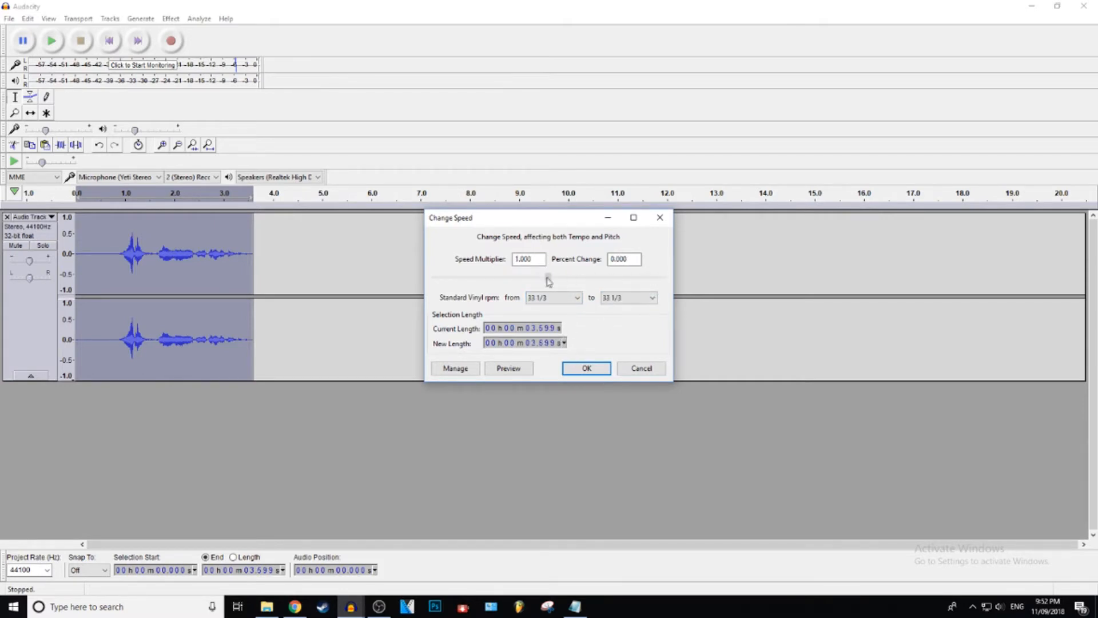
Step: Slide the speed multiplier through trial values and settle it at 0.650 (-35%)
left_click_drag(548, 278, 554, 280)
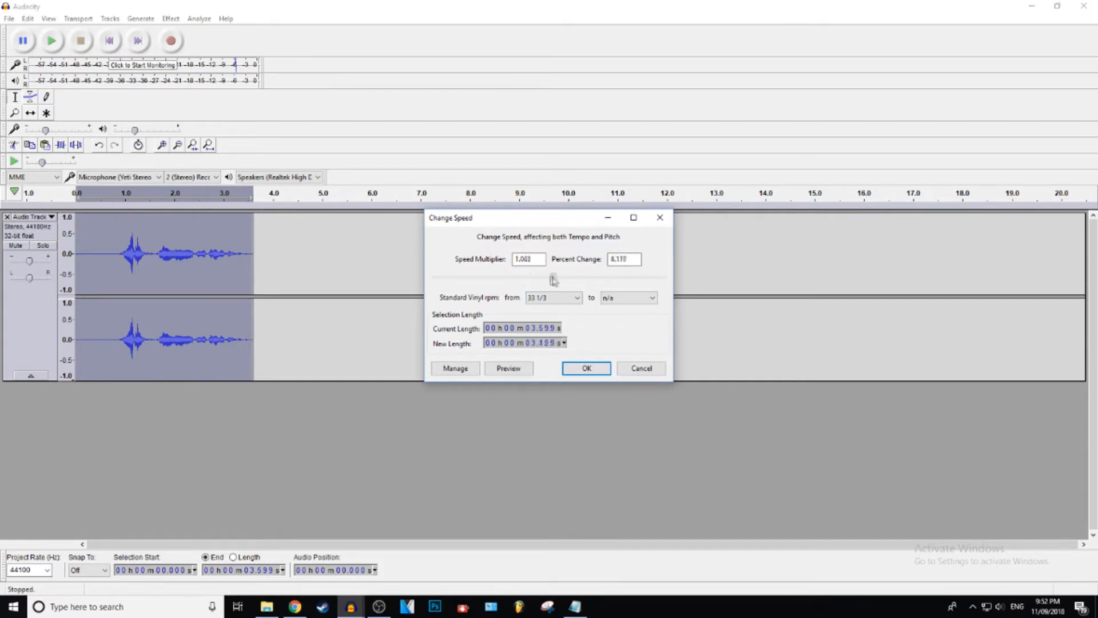
left_click_drag(557, 278, 550, 278)
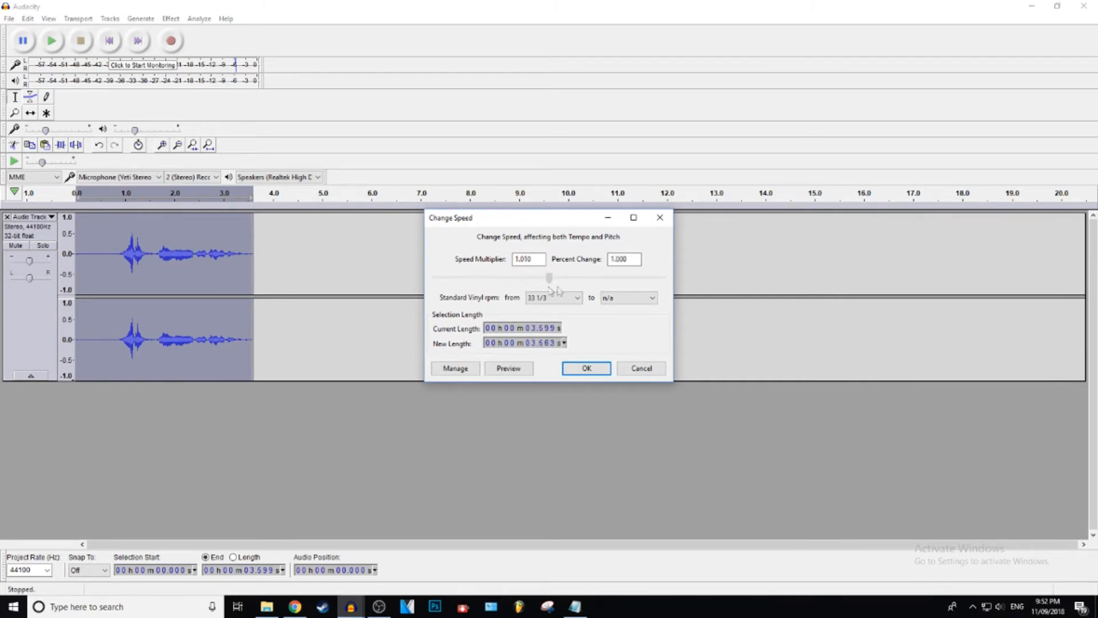
left_click_drag(550, 277, 483, 276)
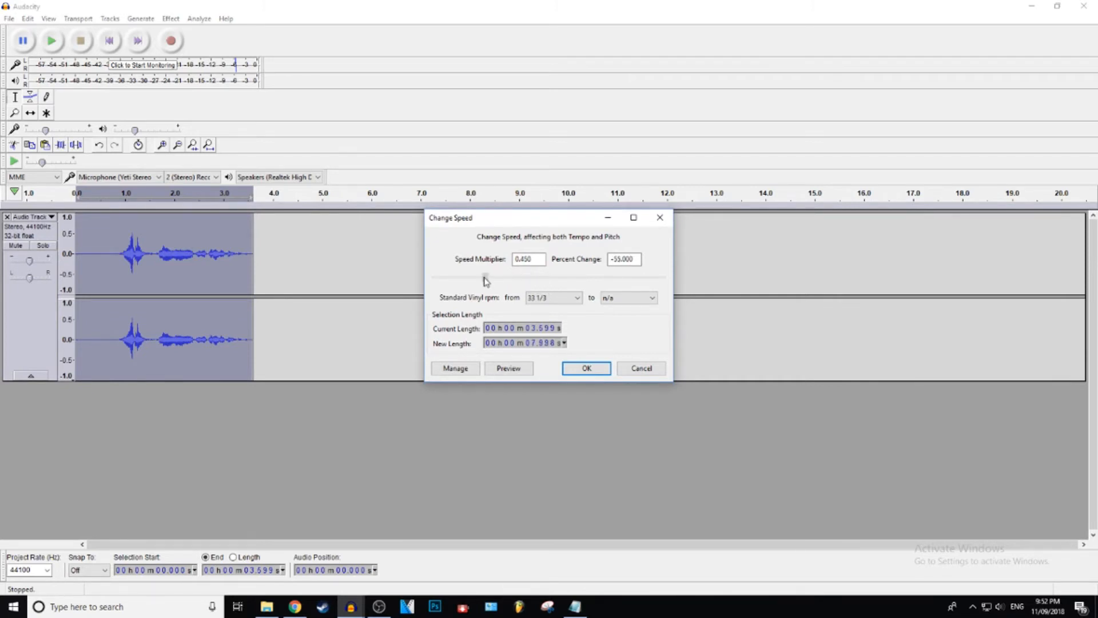
left_click_drag(483, 277, 488, 277)
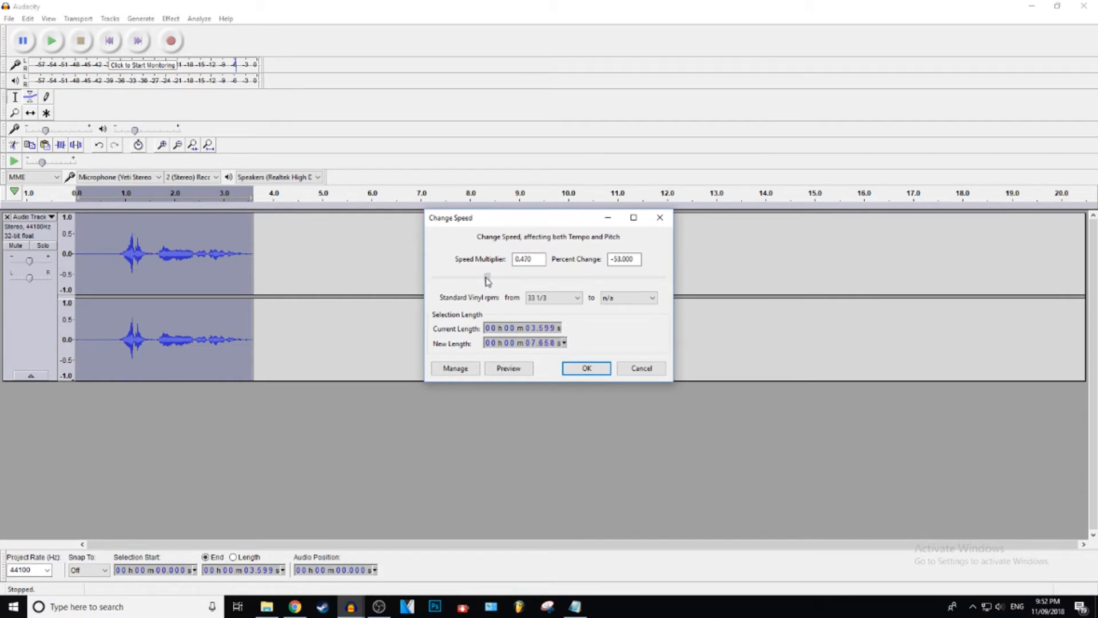
left_click_drag(487, 277, 567, 277)
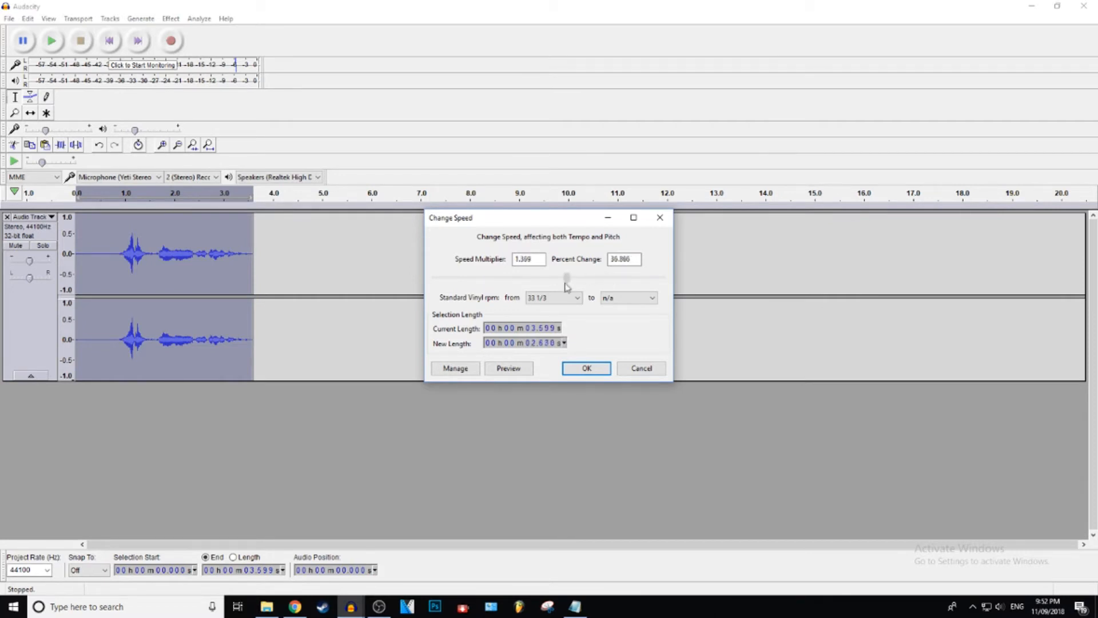
left_click_drag(565, 275, 476, 275)
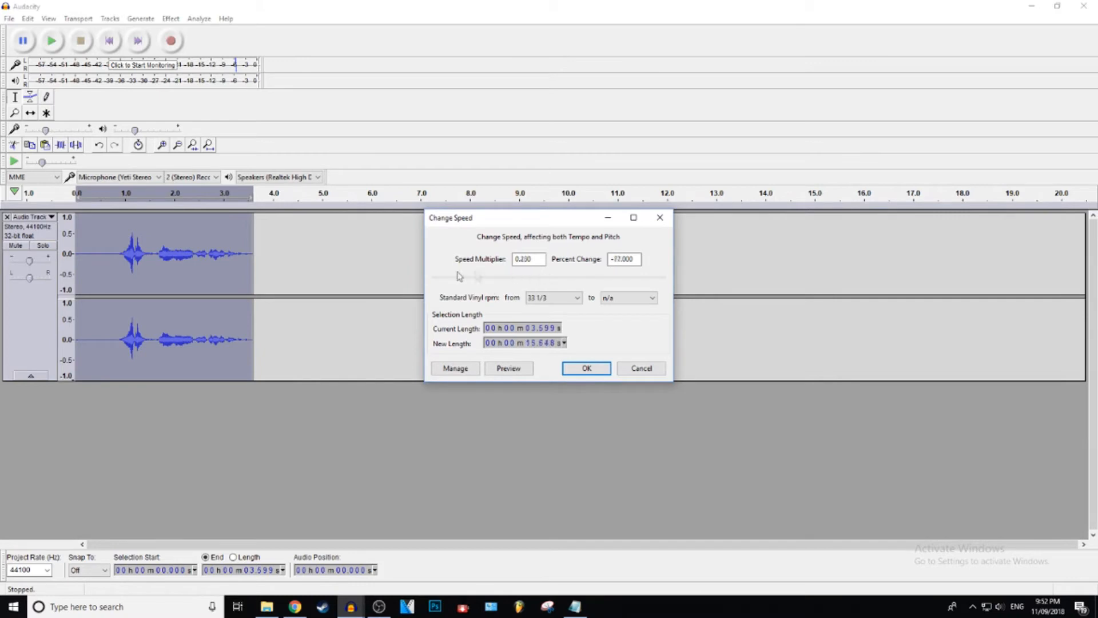
left_click_drag(457, 277, 510, 277)
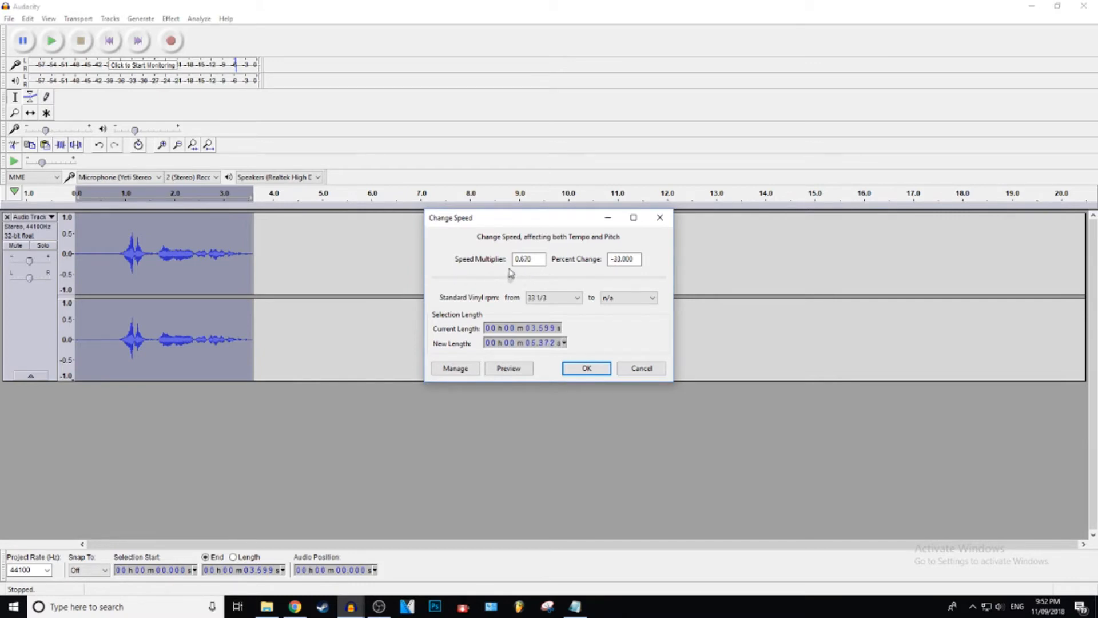
left_click_drag(515, 277, 508, 277)
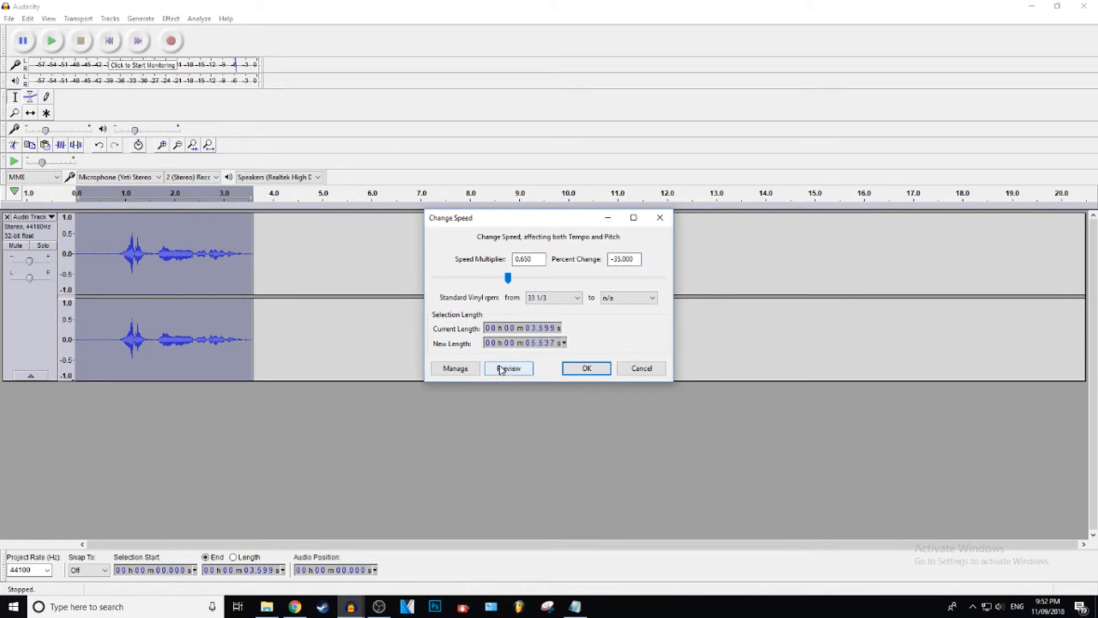
Step: Preview the clip at 0.65, about 1.76, and the extremes of 5 and 0.01
left_click(508, 367)
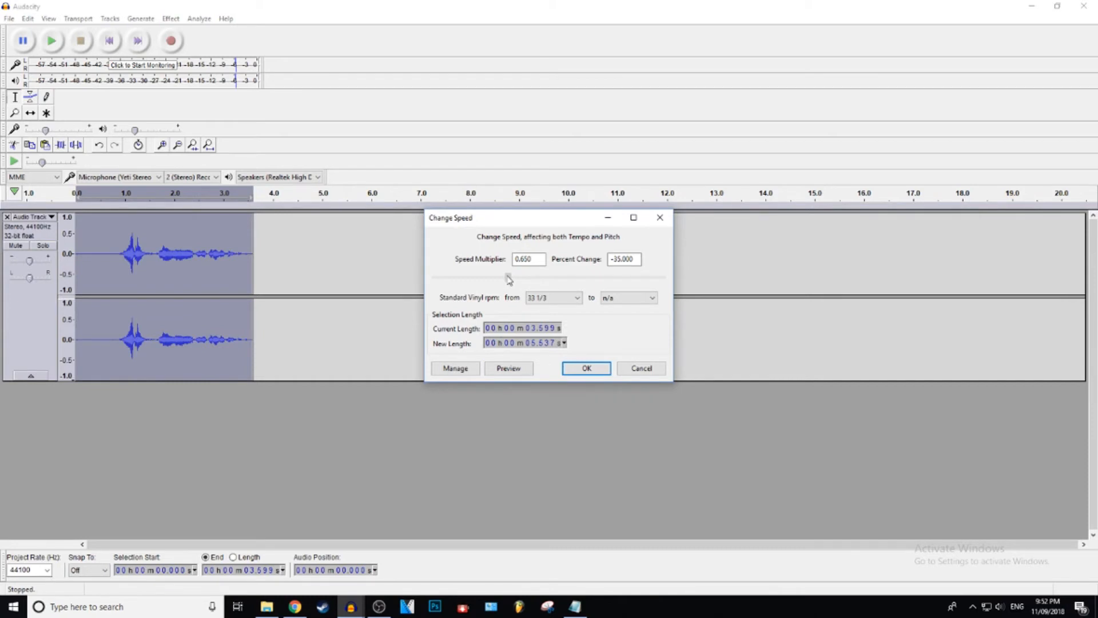
left_click_drag(508, 280, 588, 279)
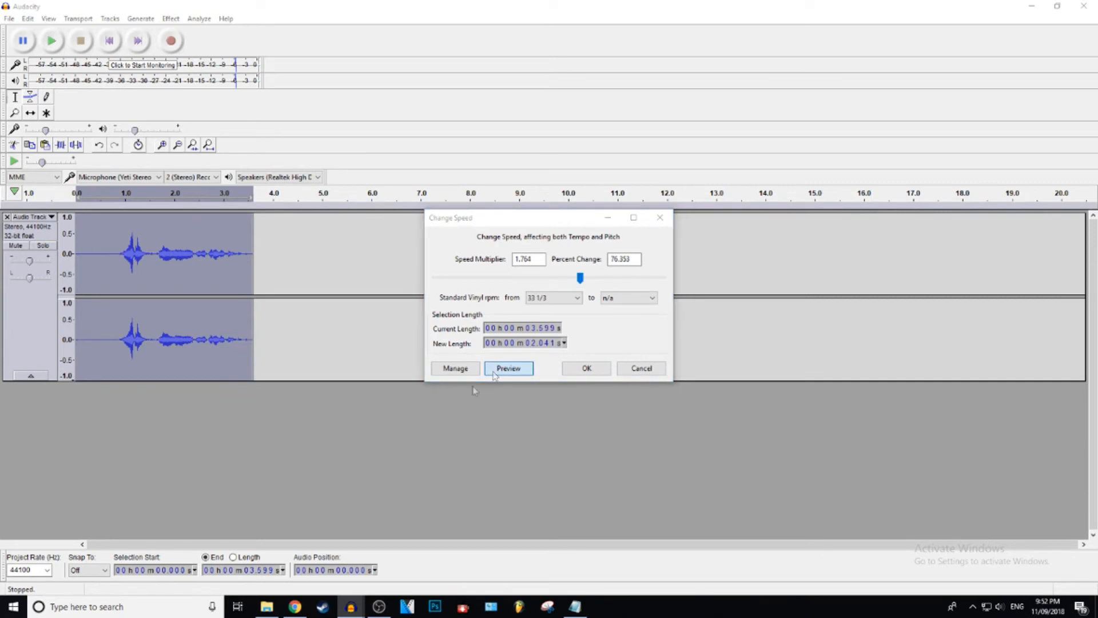
left_click(508, 367)
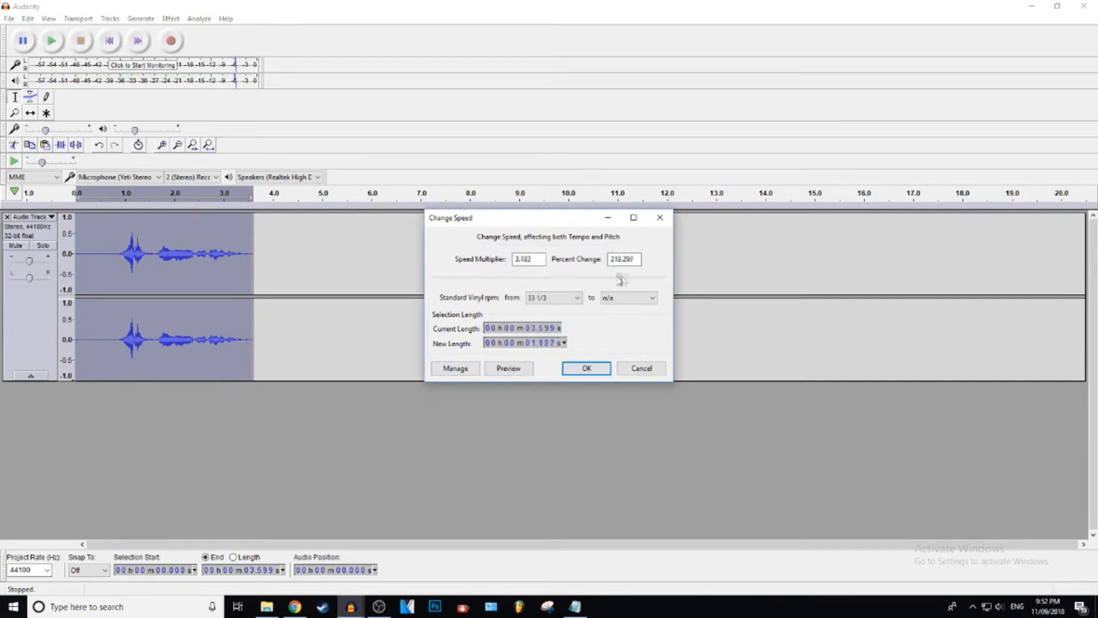
left_click_drag(620, 277, 663, 278)
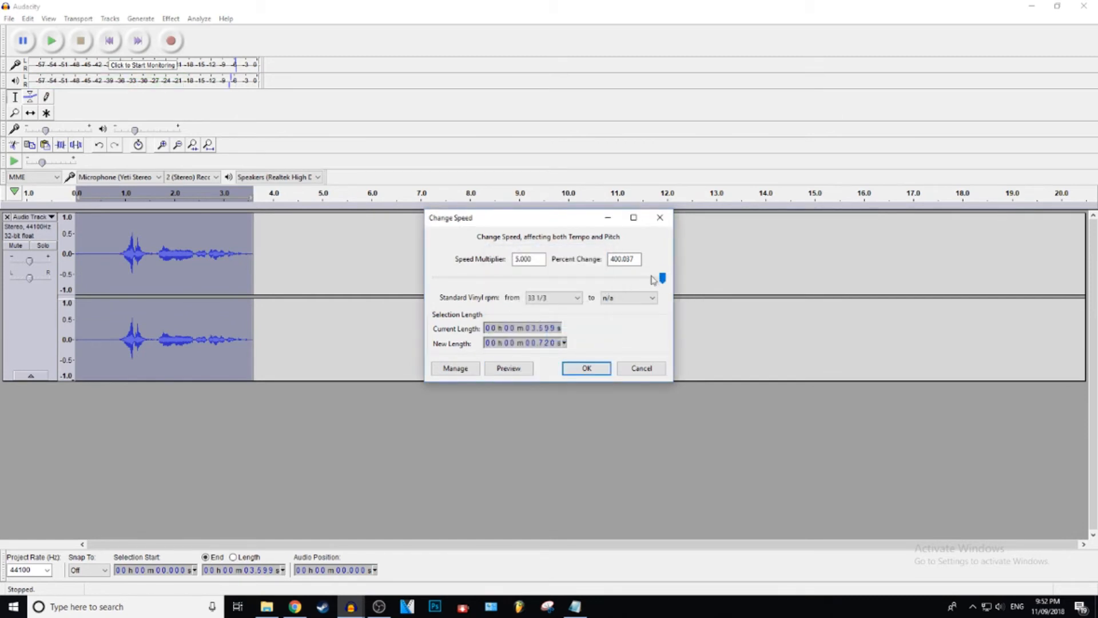
left_click_drag(662, 278, 435, 278)
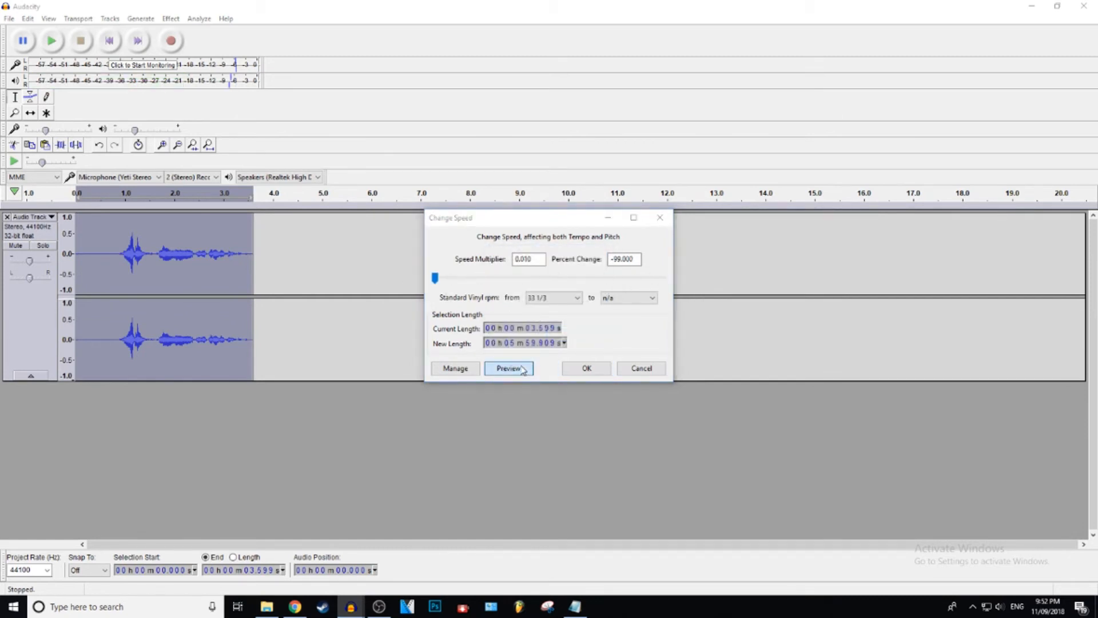
left_click(508, 367)
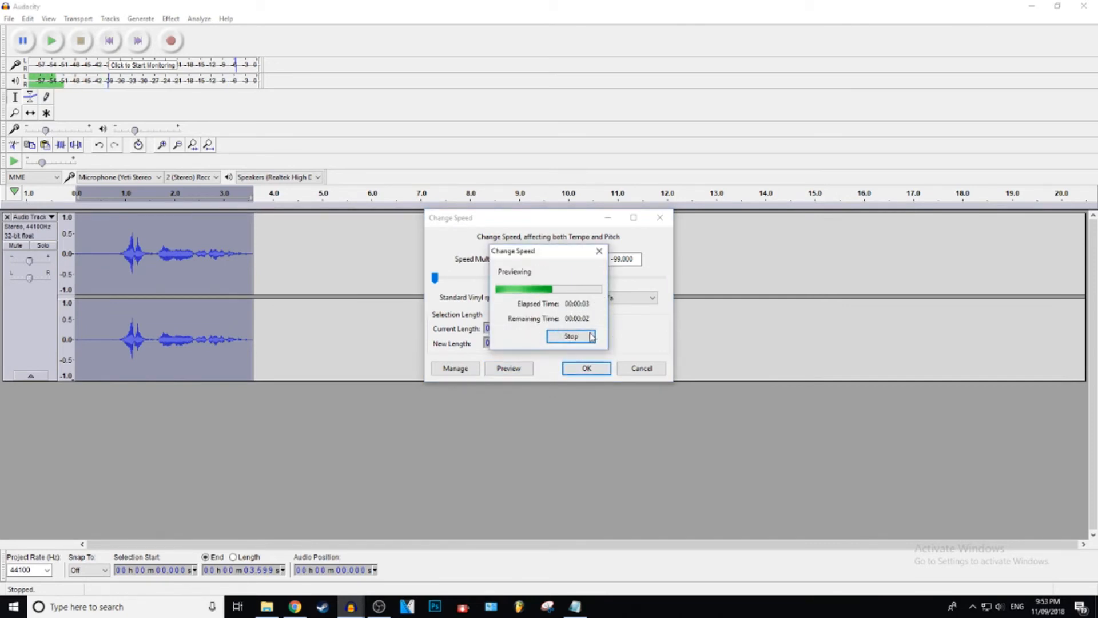
left_click(570, 336)
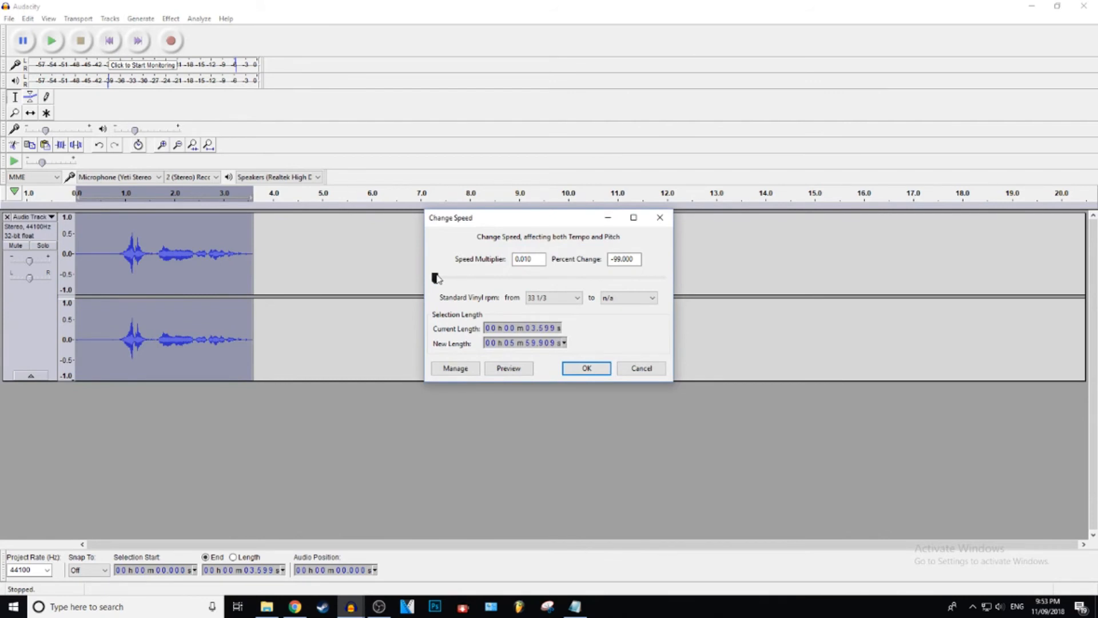
Step: Sweep the multiplier again and leave it at 0.450 for a new length of 7.998 s
left_click_drag(435, 278, 662, 277)
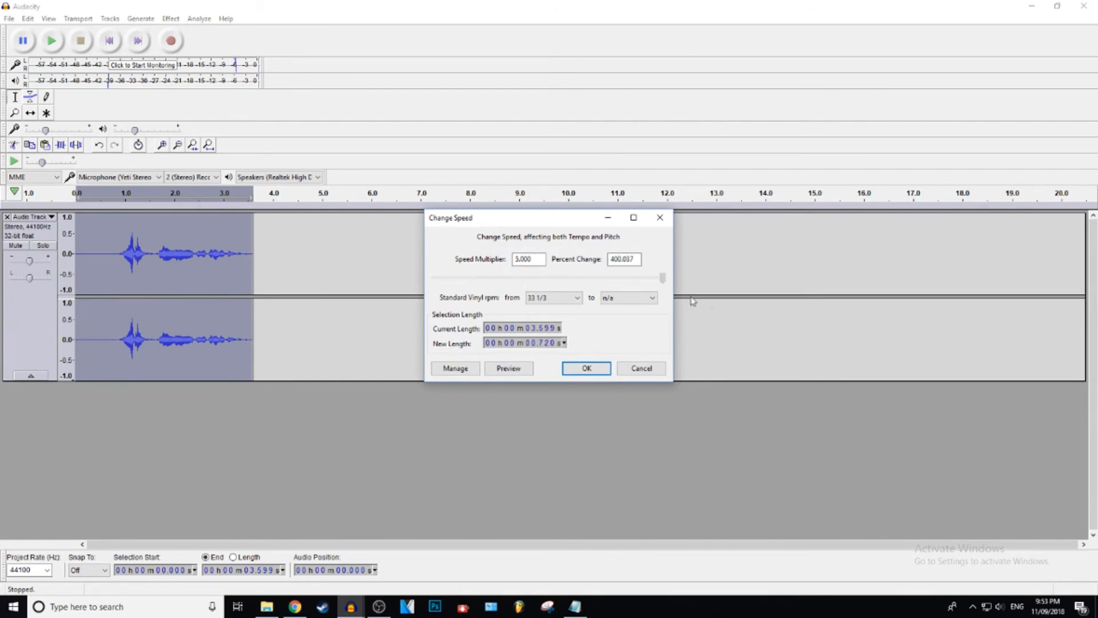
left_click_drag(663, 277, 483, 277)
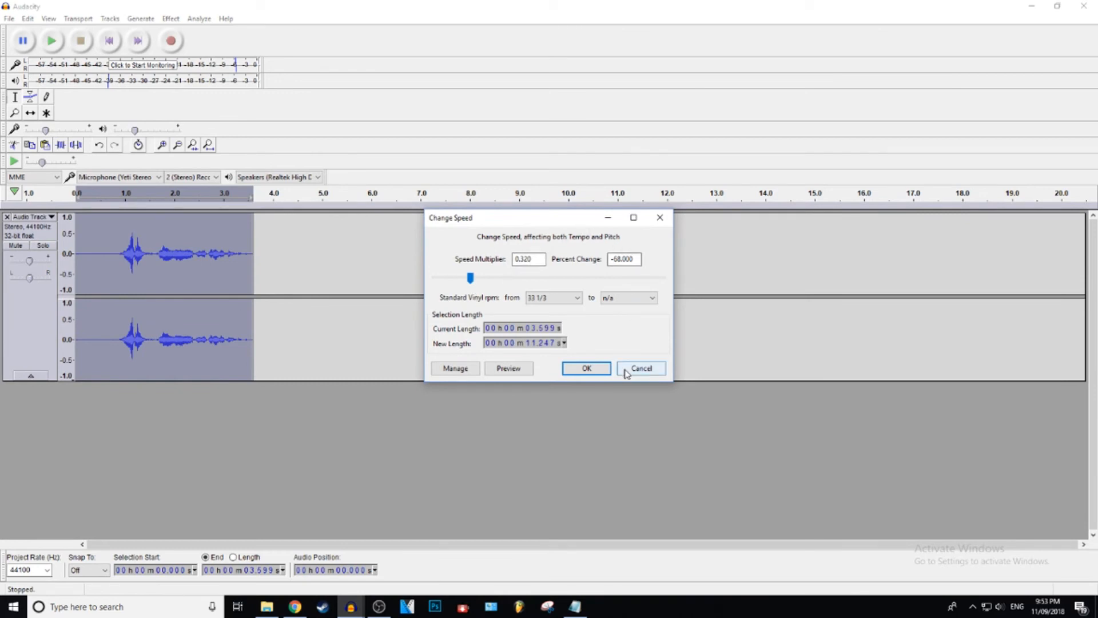
left_click_drag(470, 276, 511, 277)
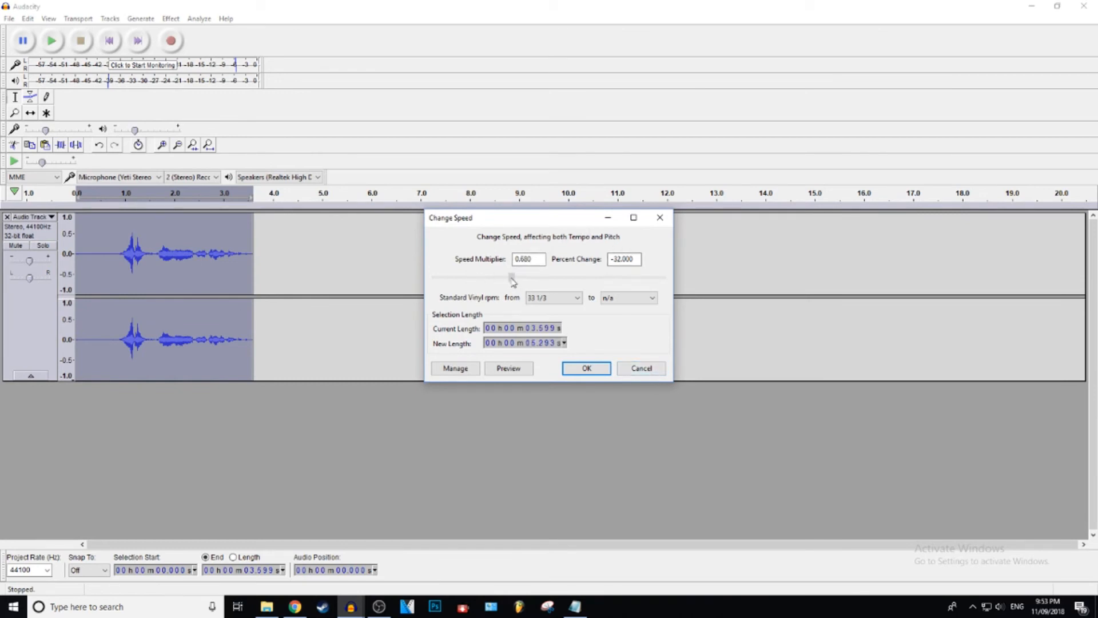
left_click_drag(511, 278, 483, 278)
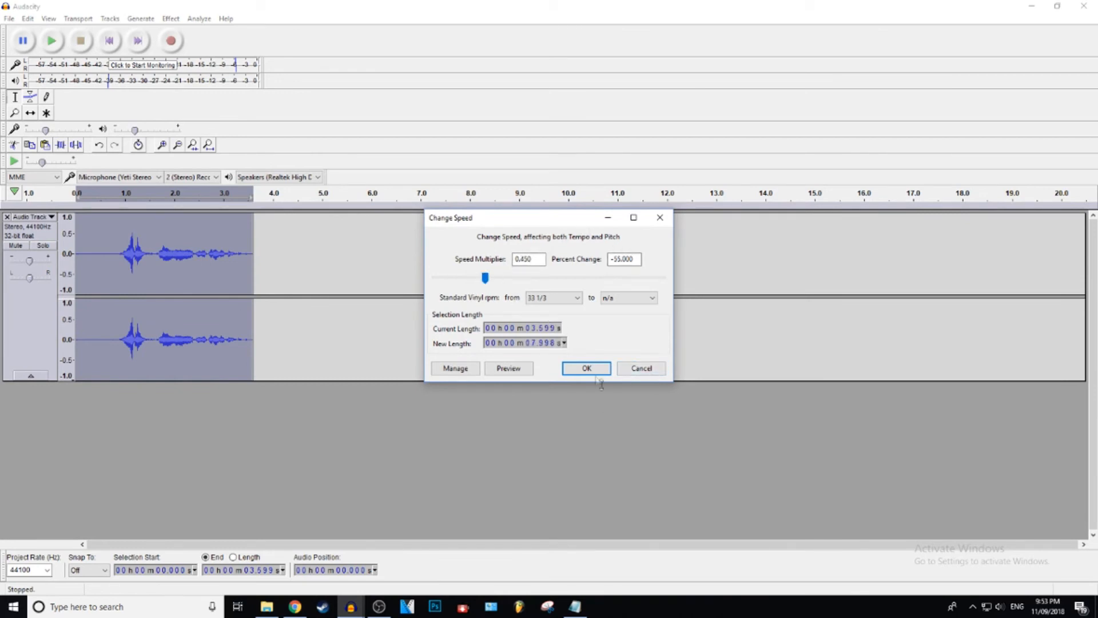
Step: Apply the 0.45 slowdown and play back the stretched 8-second clip, then stop
left_click(586, 367)
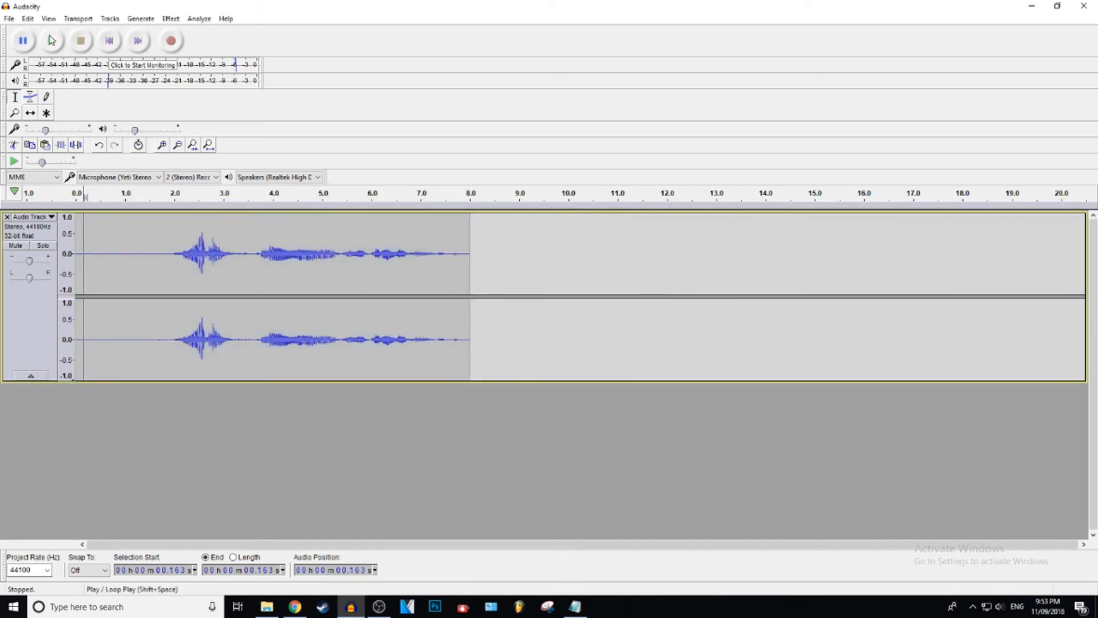
left_click(51, 40)
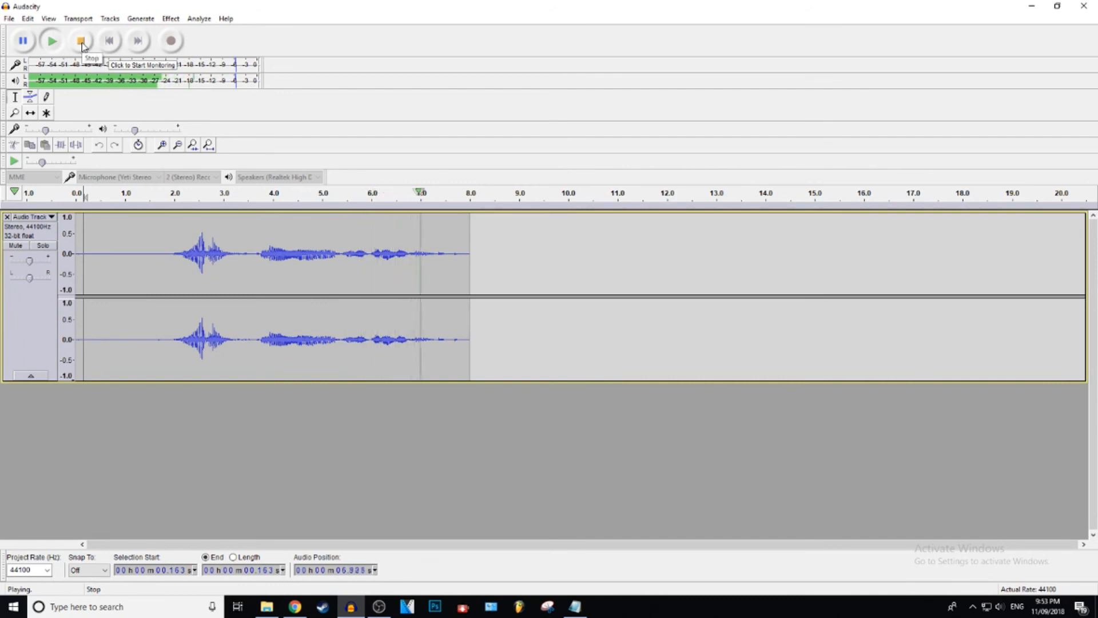
left_click(80, 41)
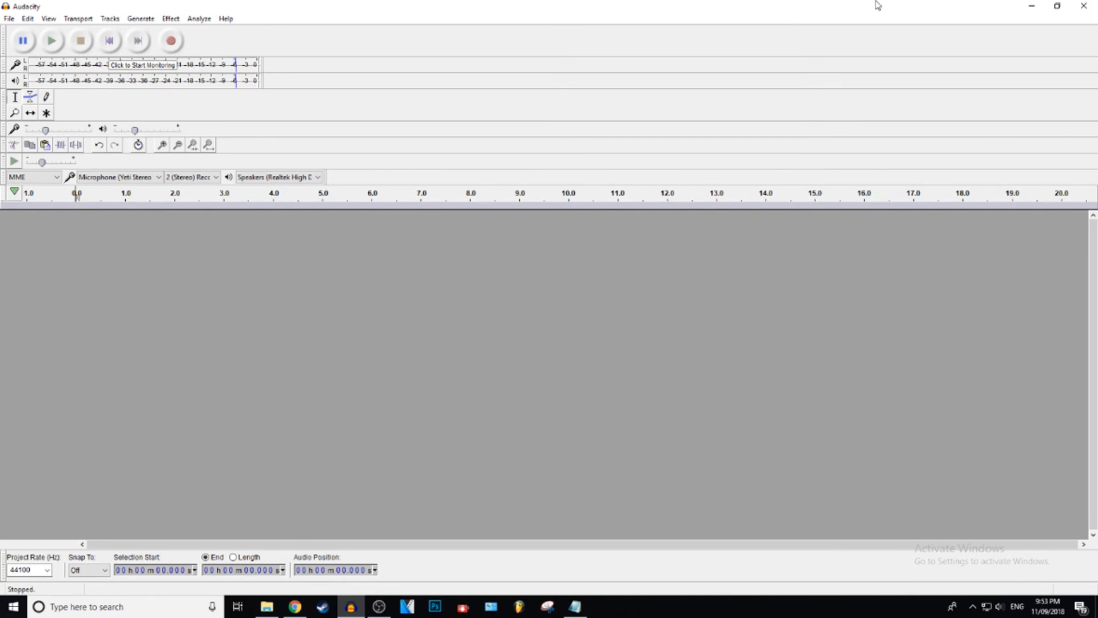
mouse_move(873, 38)
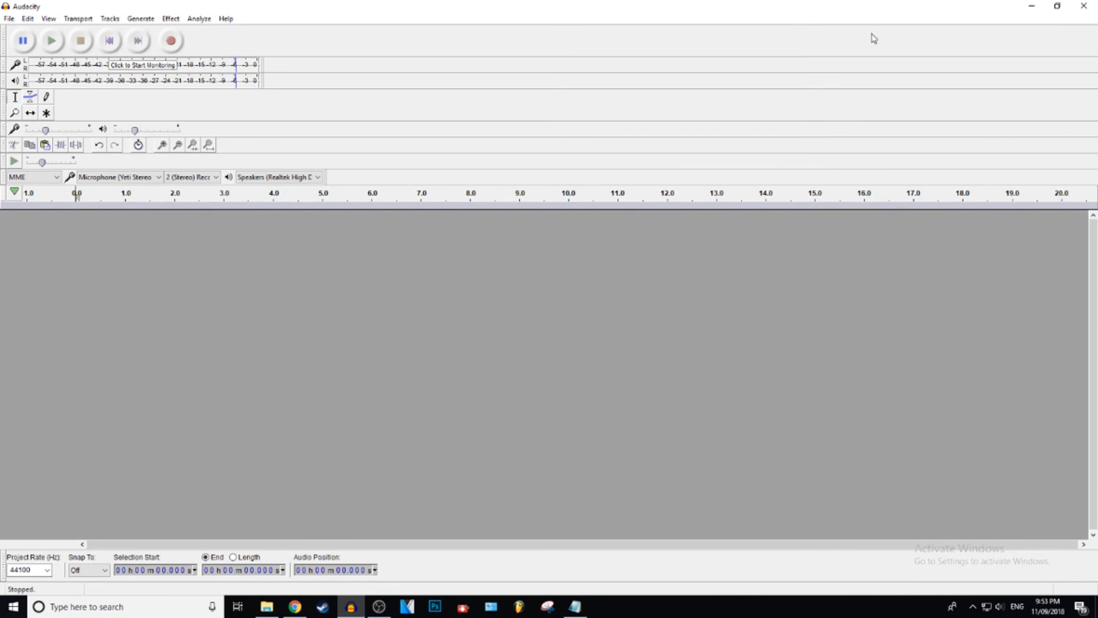
mouse_move(885, 7)
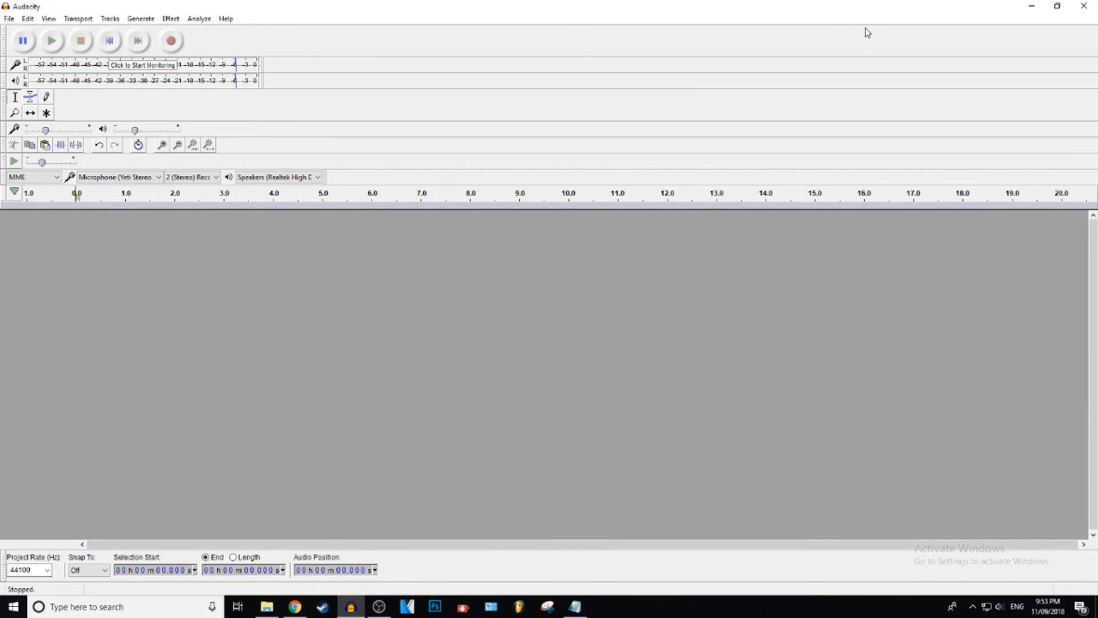
mouse_move(719, 79)
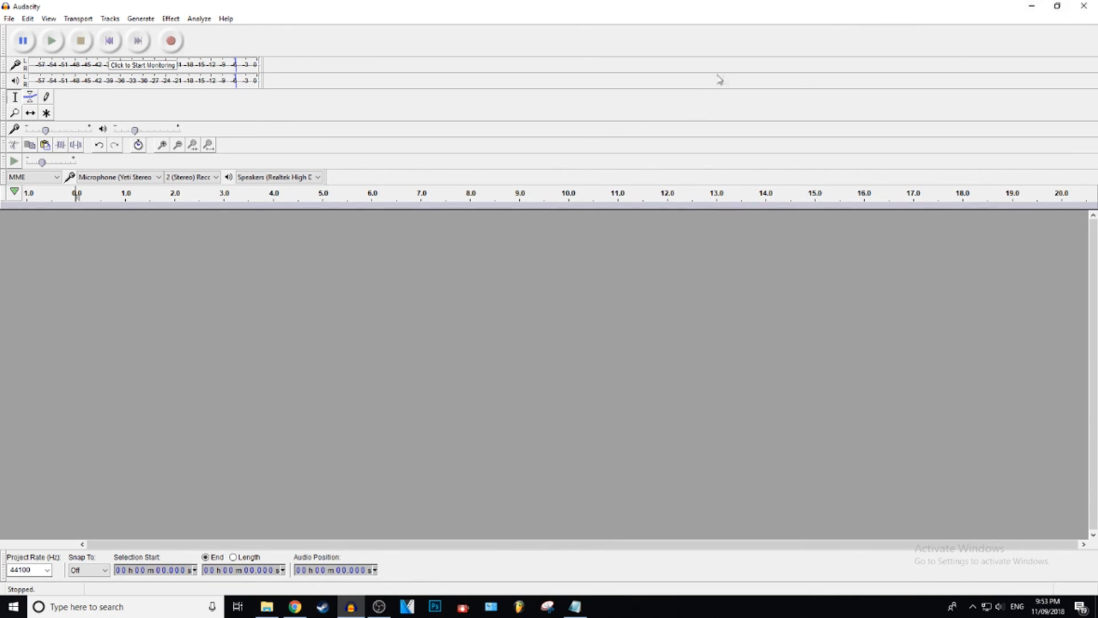